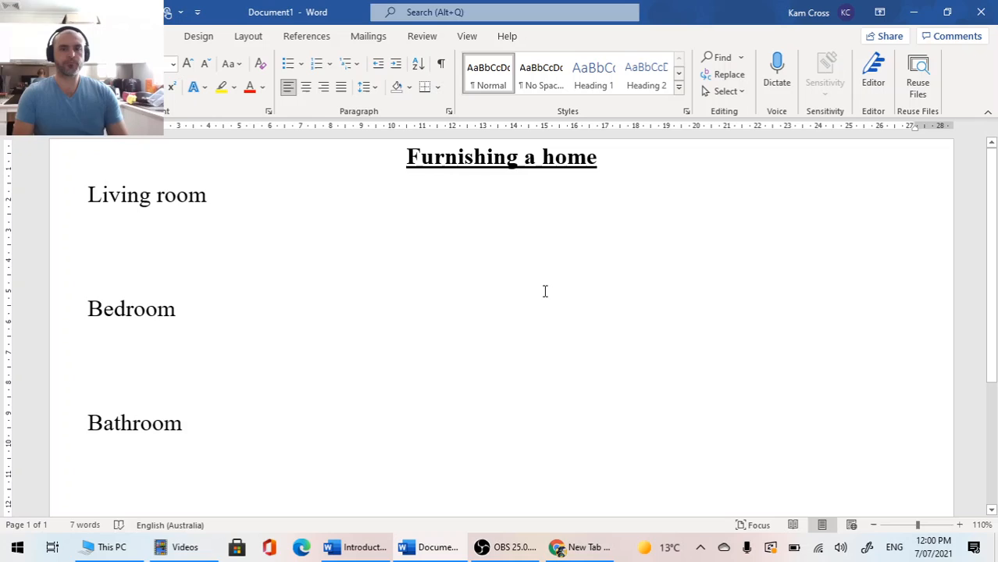
mouse_move(347, 412)
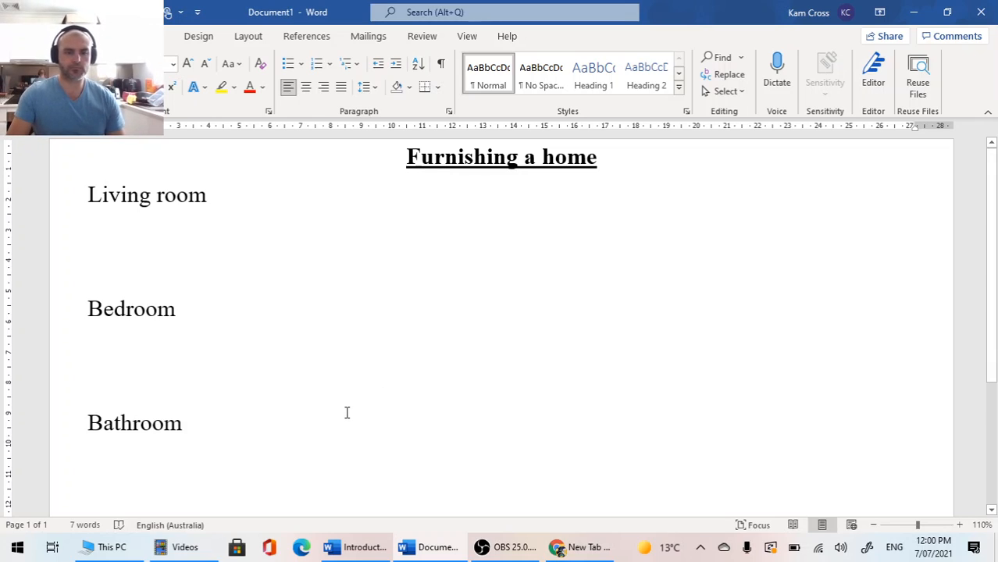
- Add a fourth room heading 'Kitchen' below Bathroom
type("K")
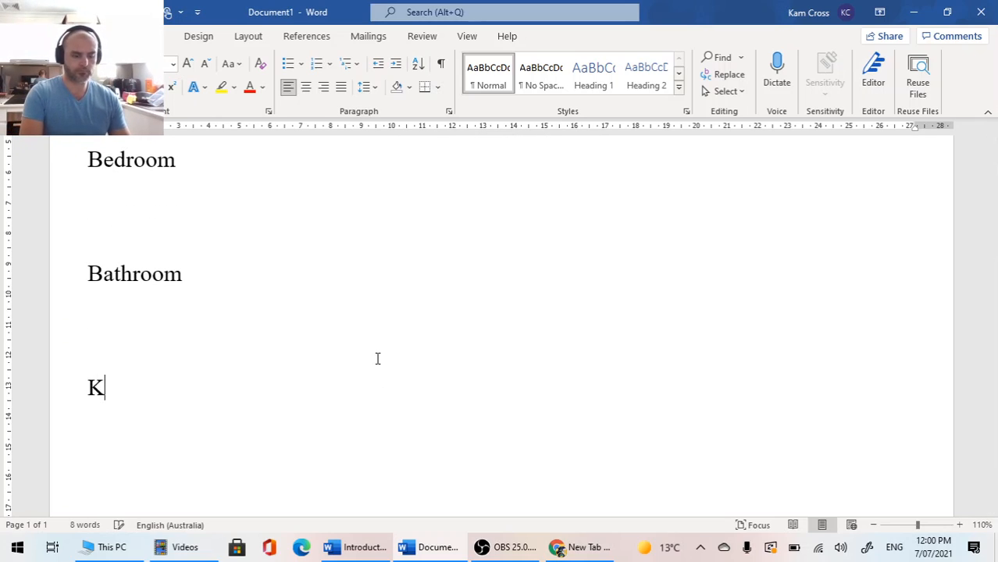
type("itchen")
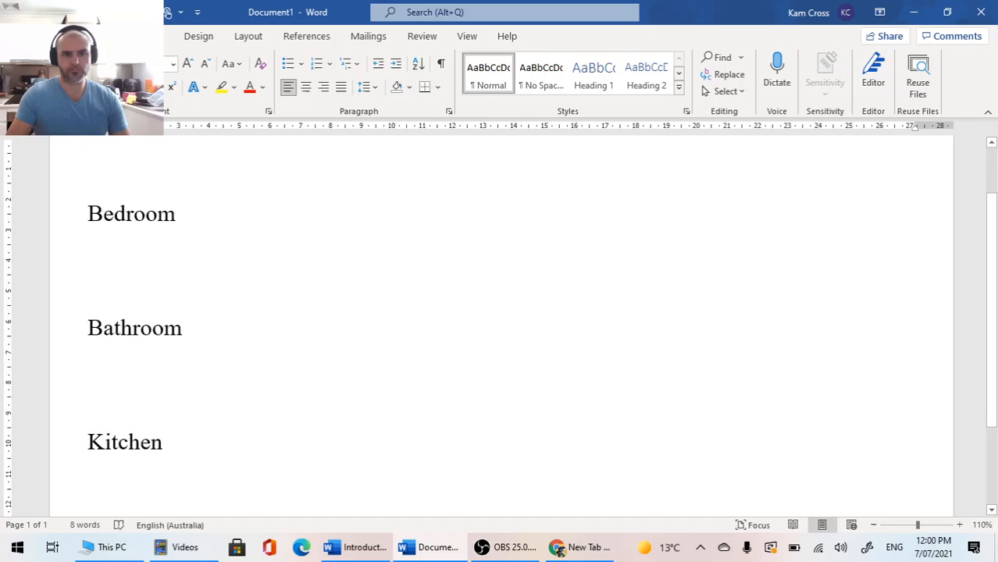
scroll("up", 3)
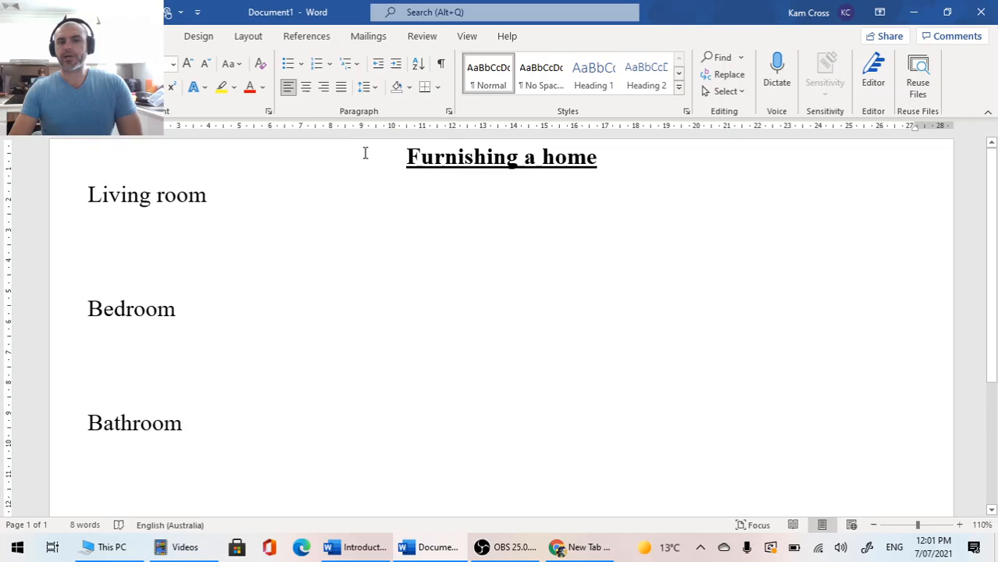
left_click(207, 194)
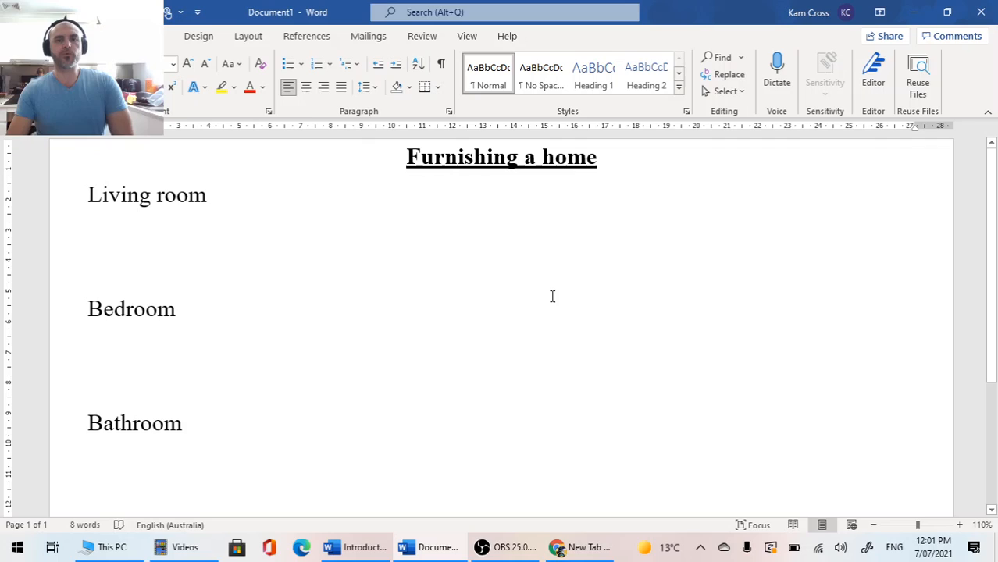
left_click(88, 233)
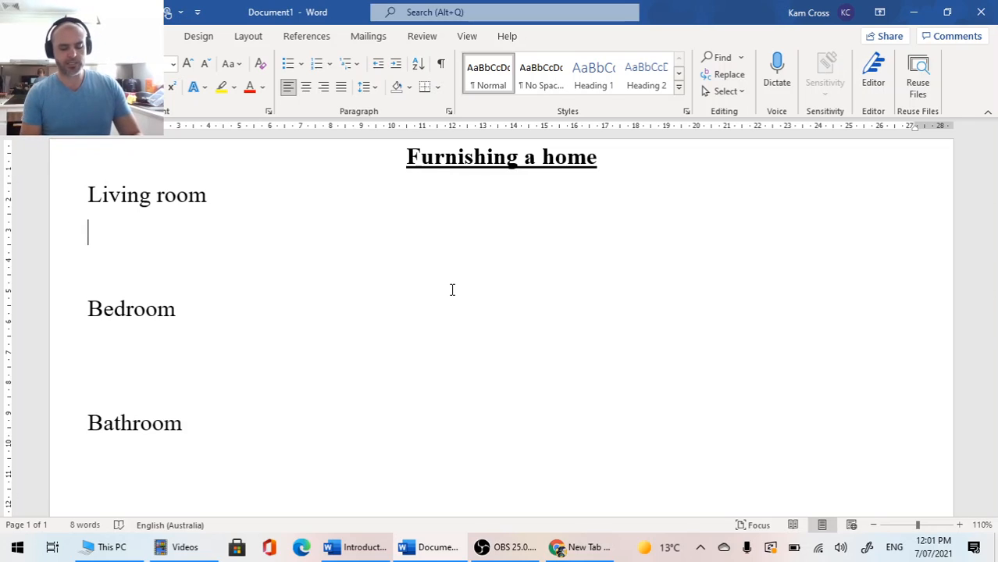
- Make the Living room and Kitchen headings bold and underlined like the others
triple_click(146, 193)
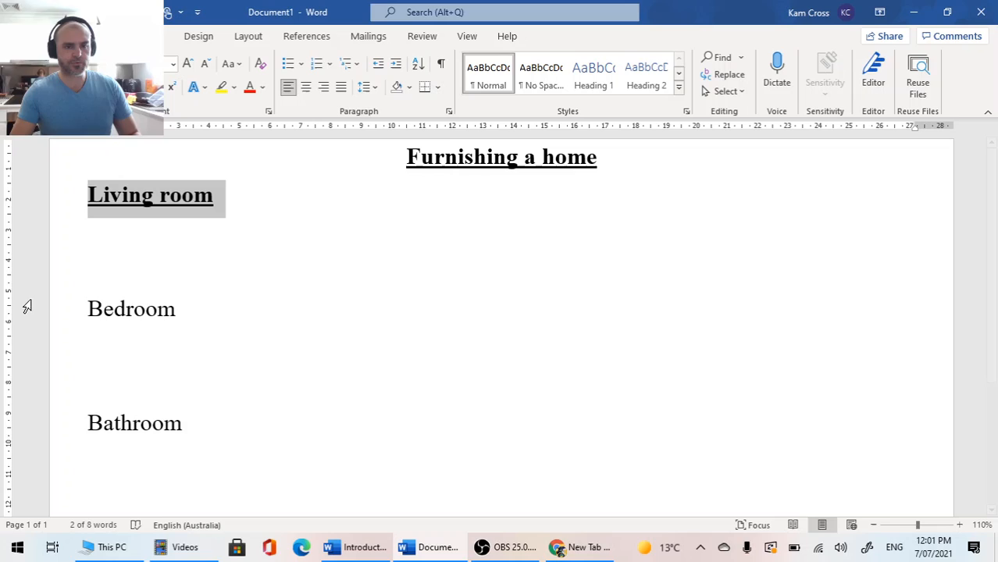
double_click(135, 309)
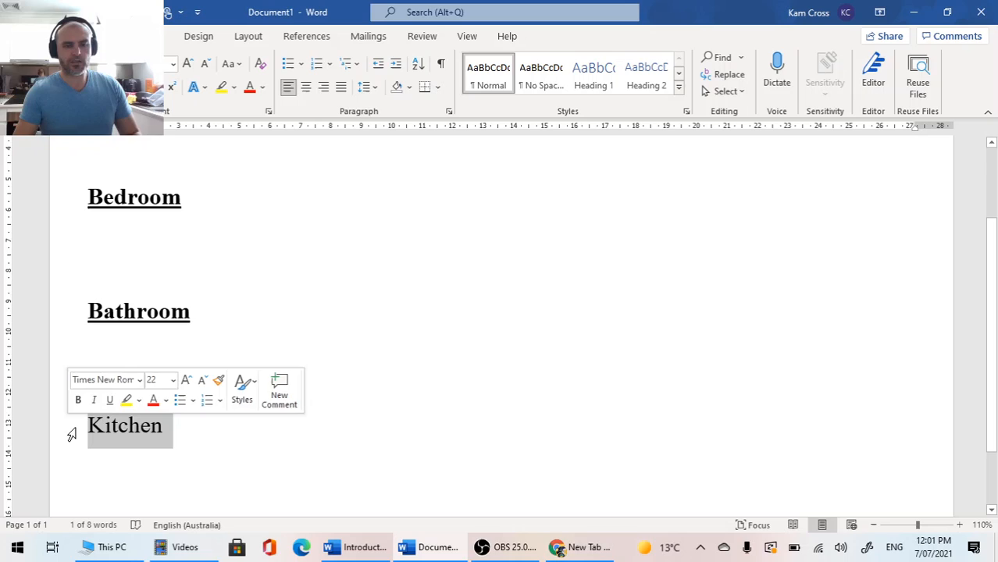
scroll("up", 3)
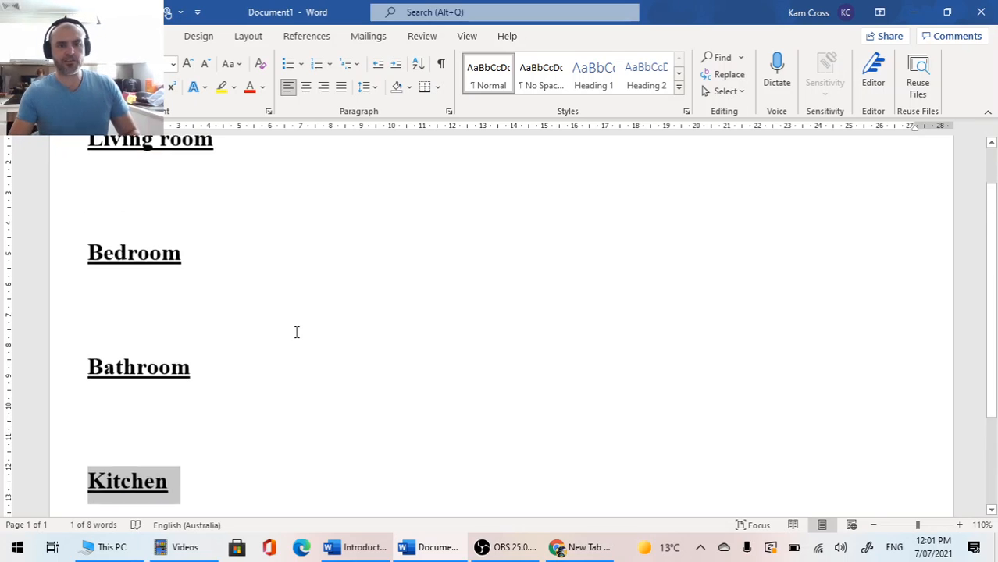
scroll("up", 3)
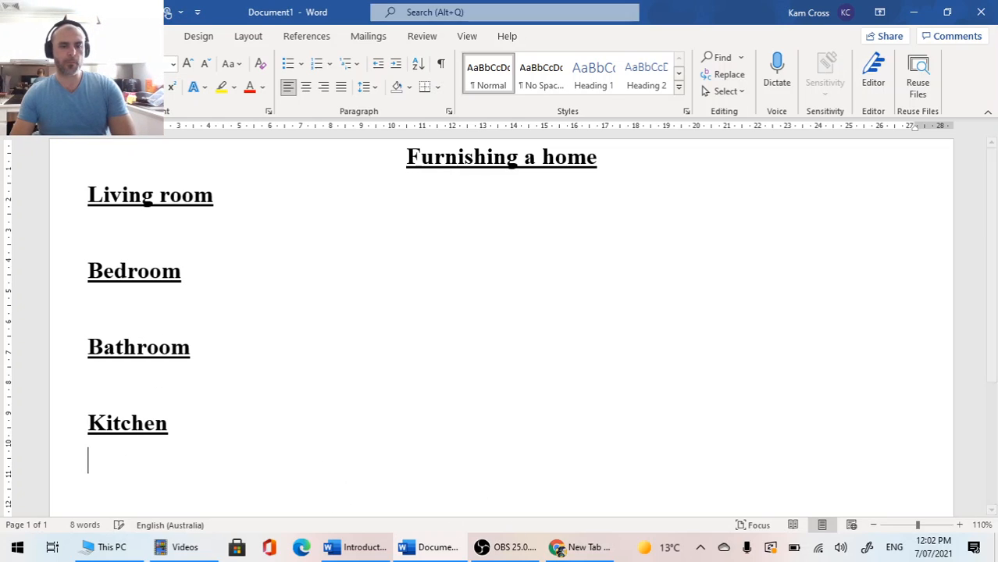
mouse_move(531, 406)
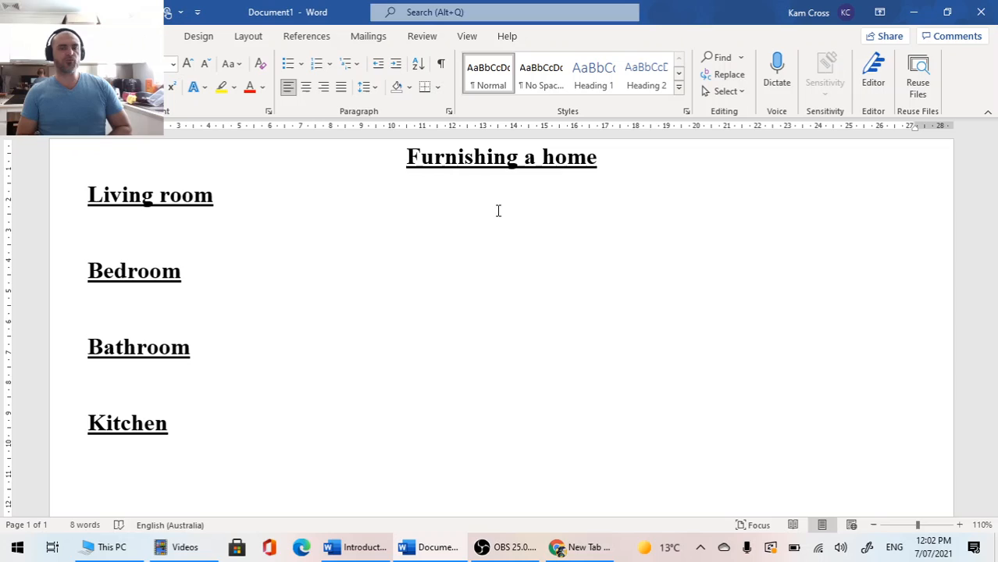
left_click(87, 461)
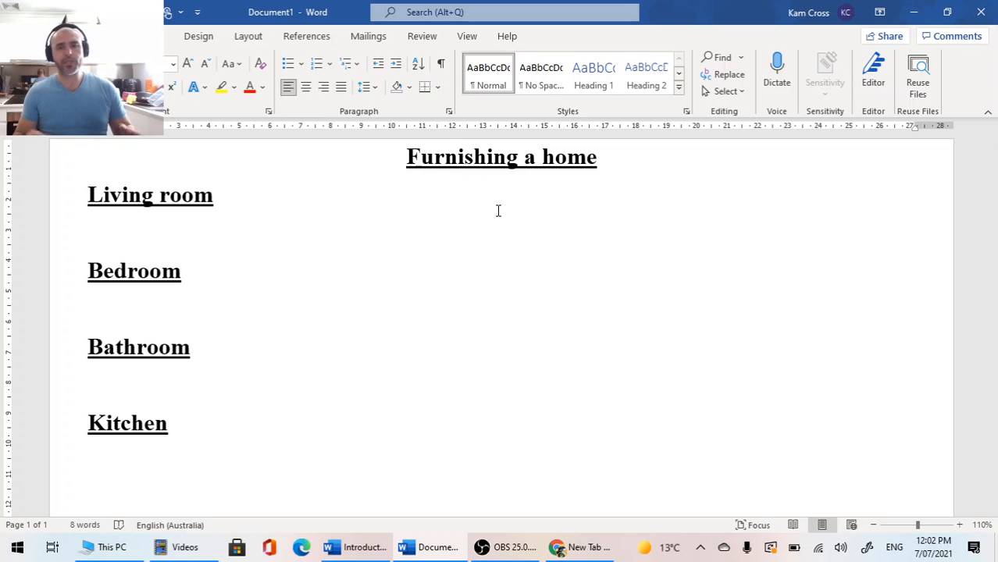
left_click(87, 460)
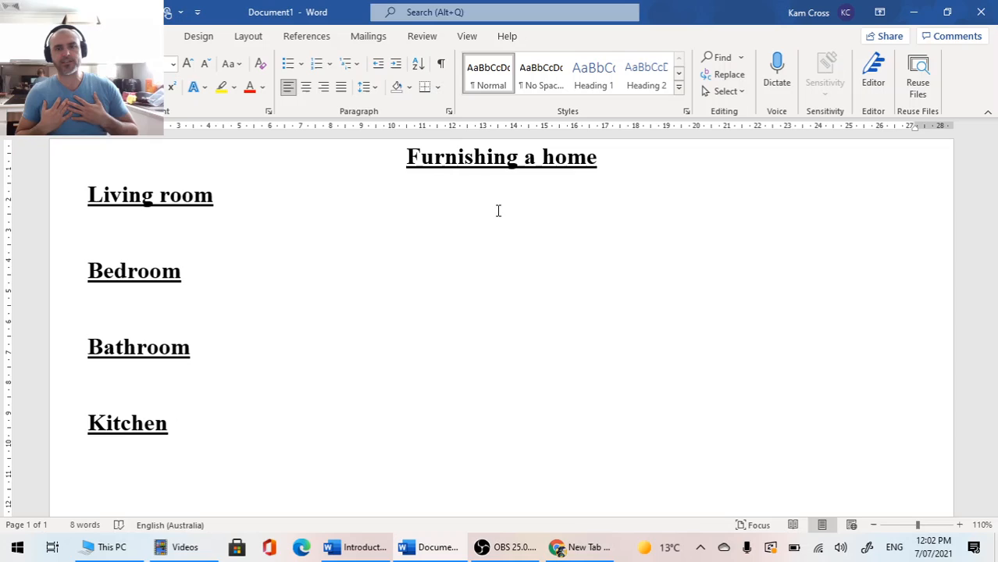
left_click(89, 460)
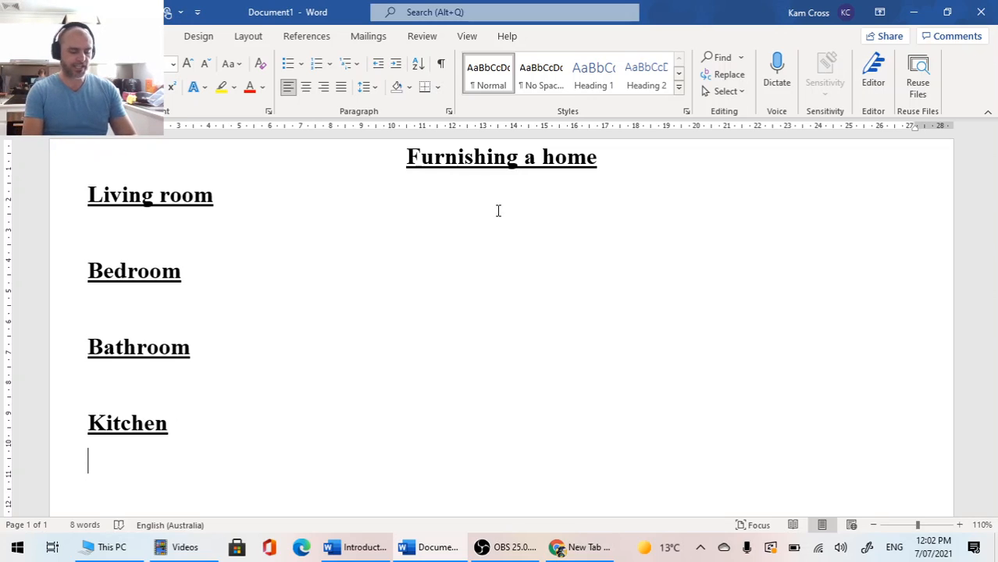
- List 'Fridge' and 'Pots and pans' as the first two Kitchen items
type("Fri")
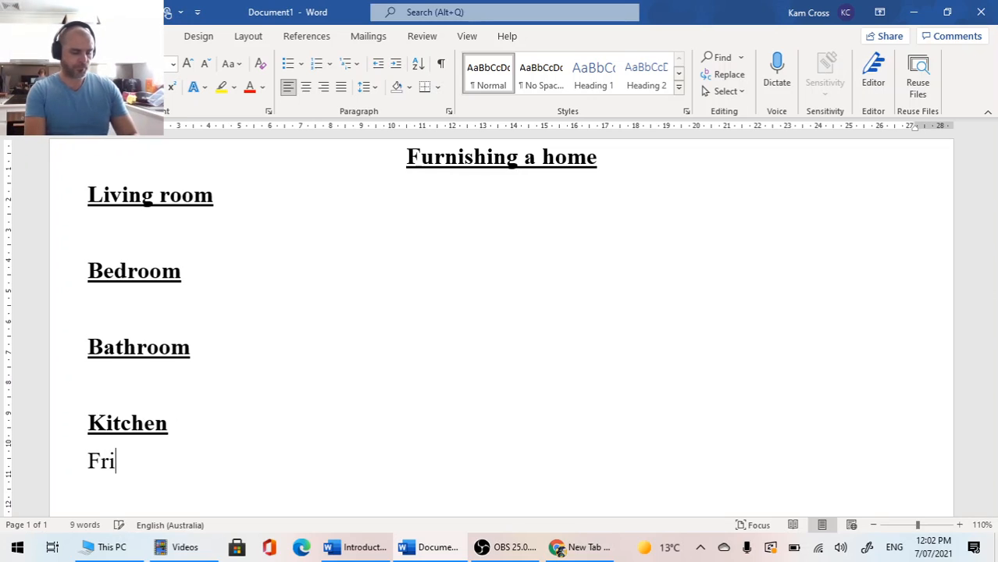
type("dge")
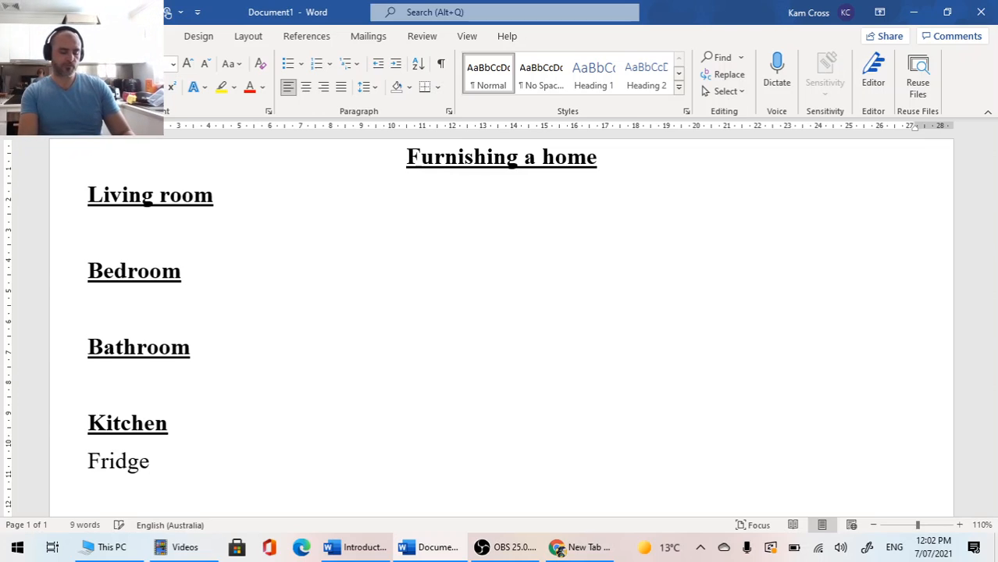
type("Pots")
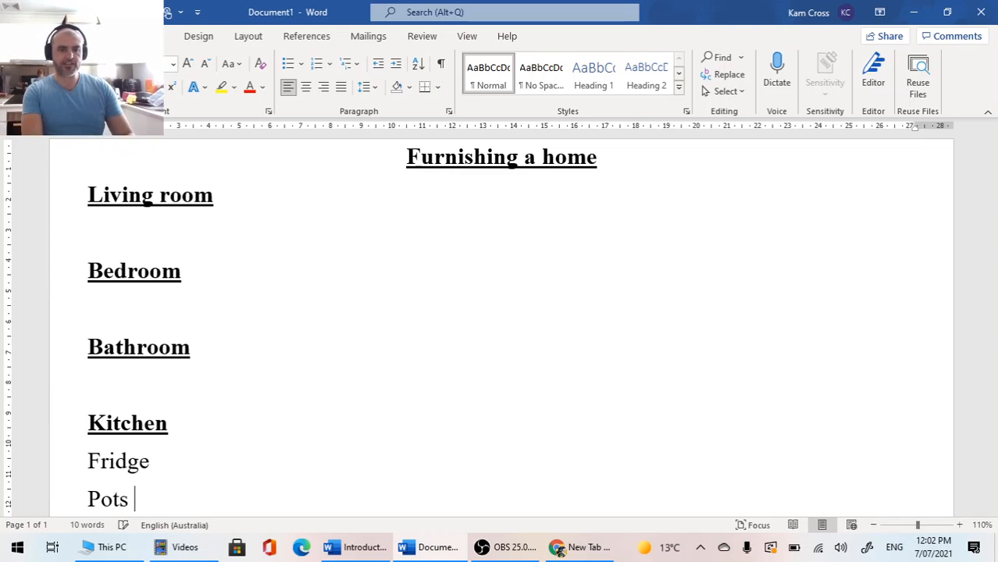
type("and pans")
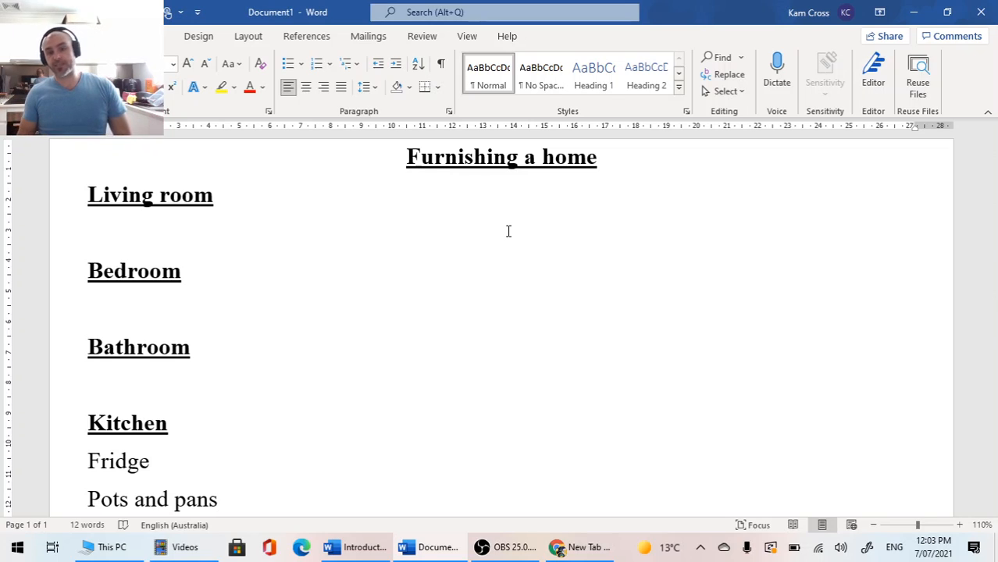
- Add a third Kitchen item 'Cleaning supplies – detergents, sponges,'
scroll("down", 3)
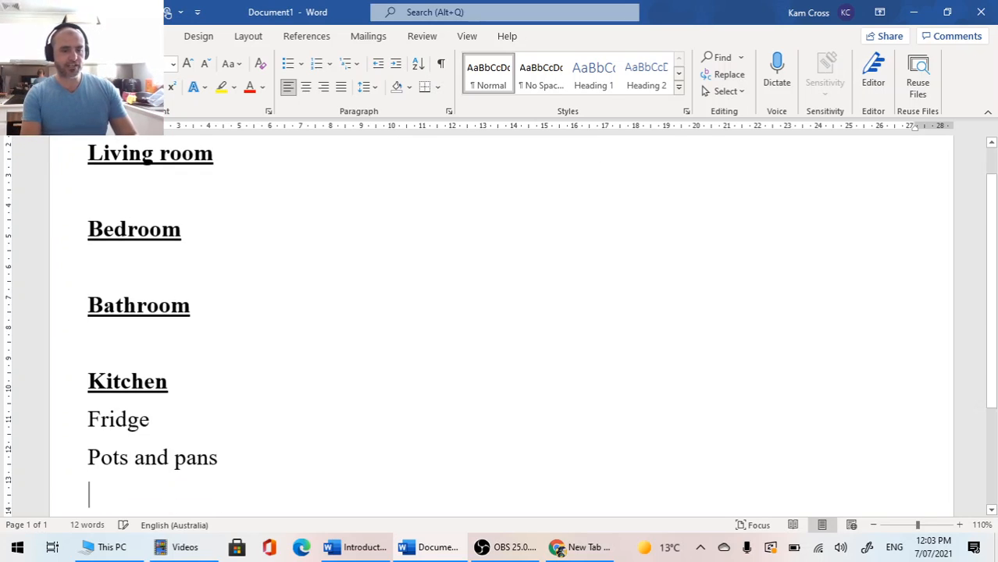
type("Cleaning")
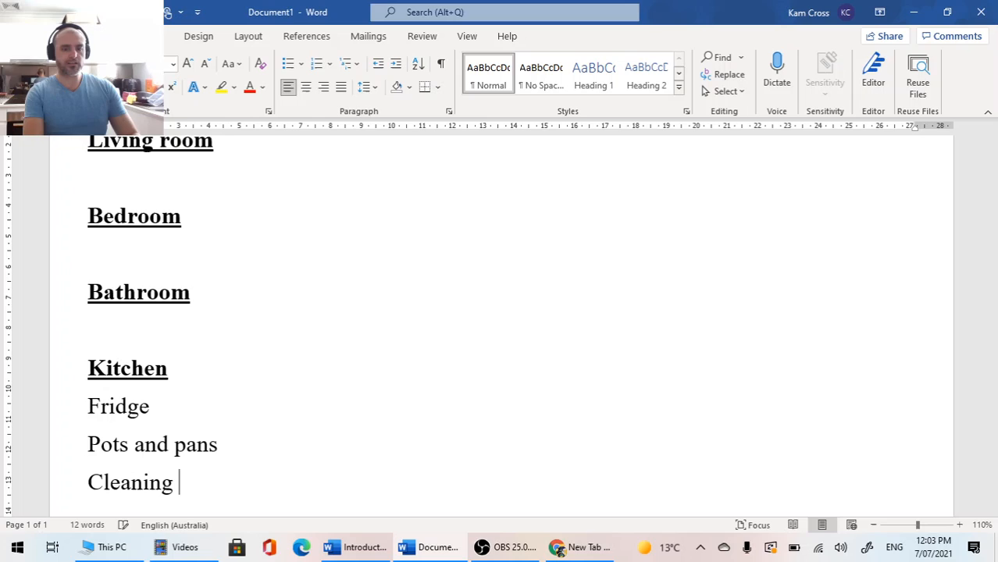
type("sup")
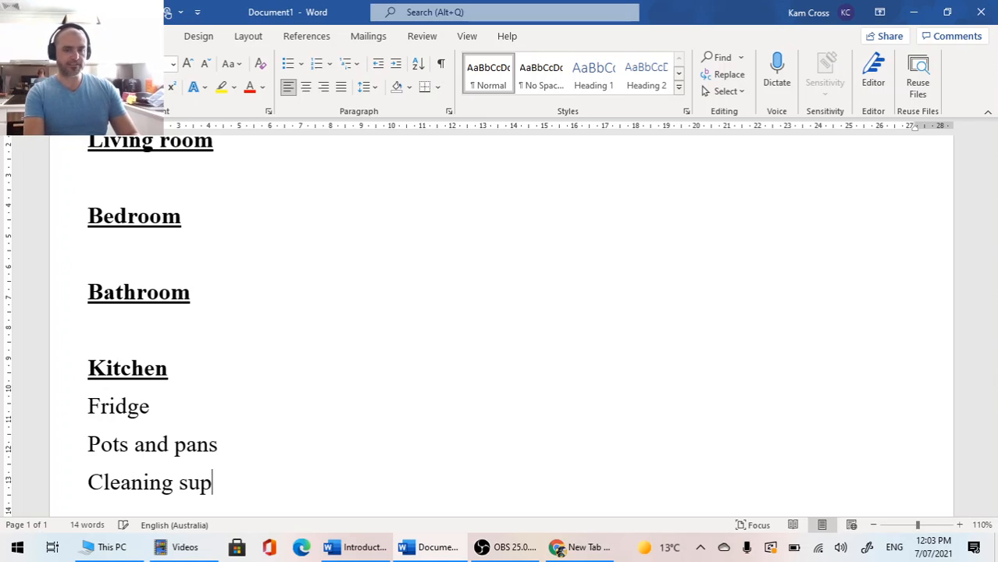
type("plies")
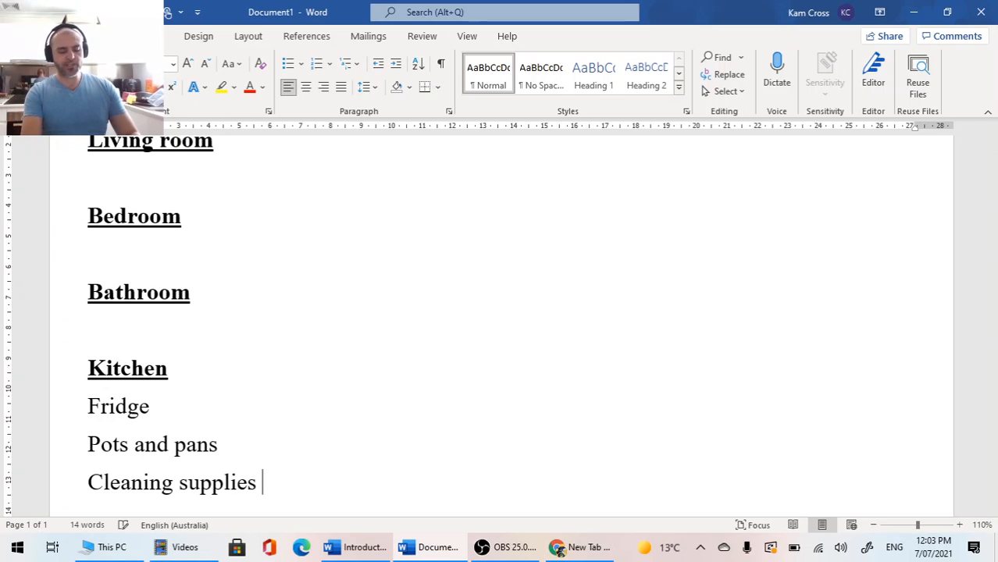
type("- deterge")
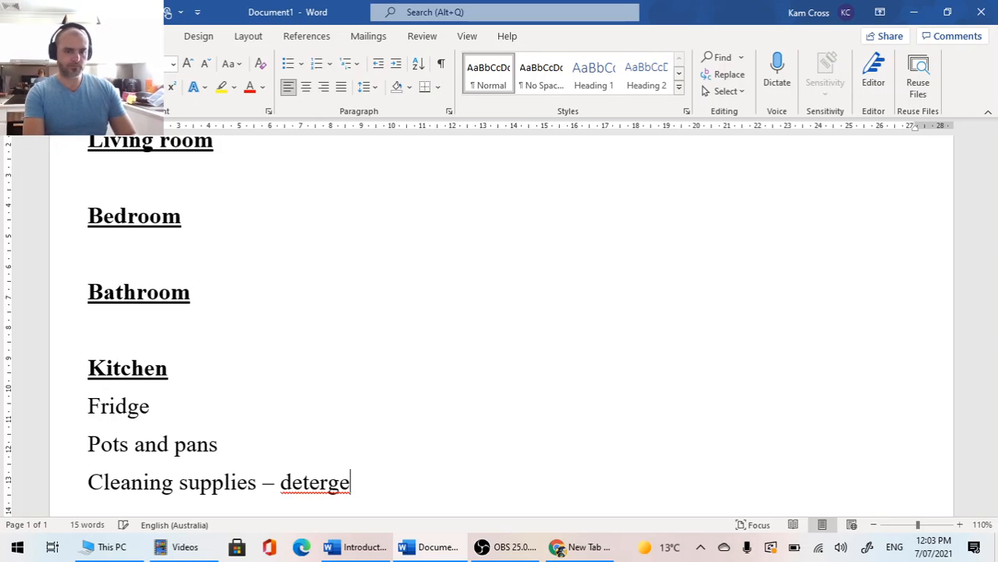
type("nts, sp")
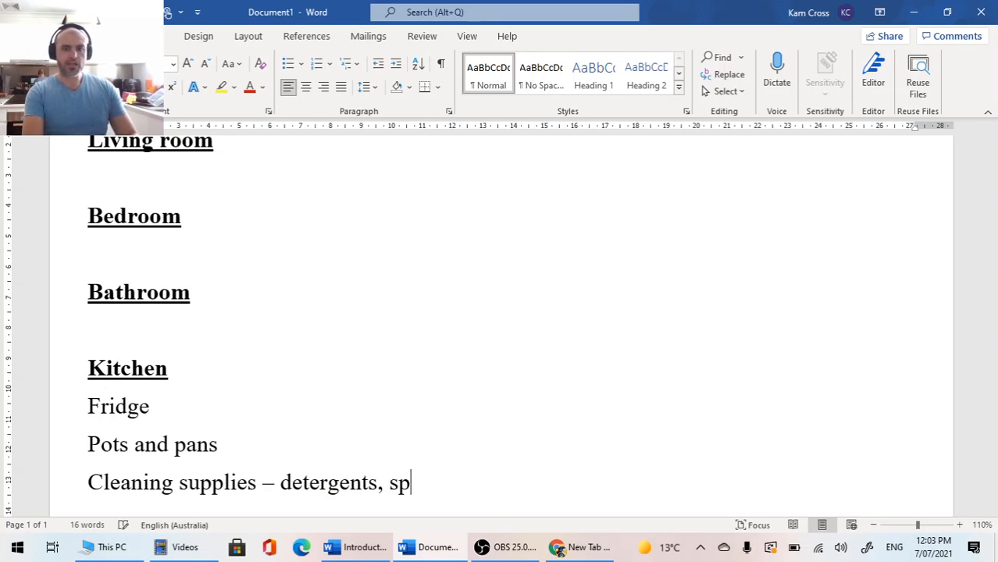
type("onges,")
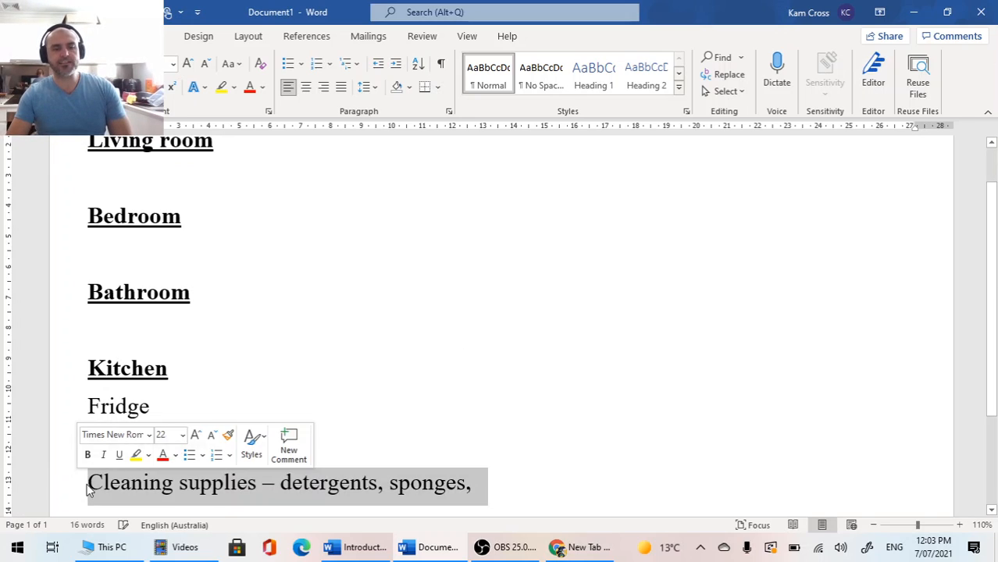
scroll("up", 3)
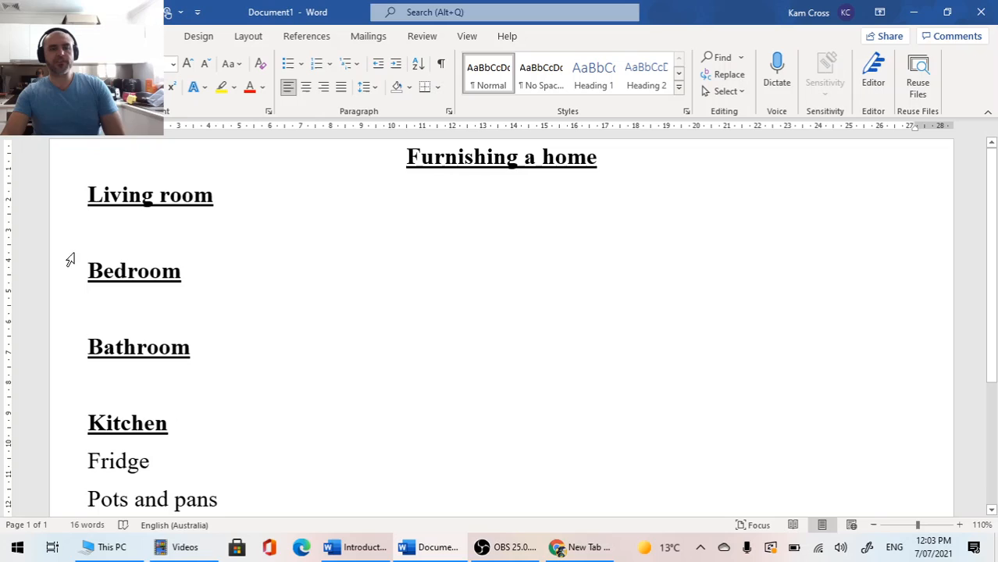
mouse_move(72, 343)
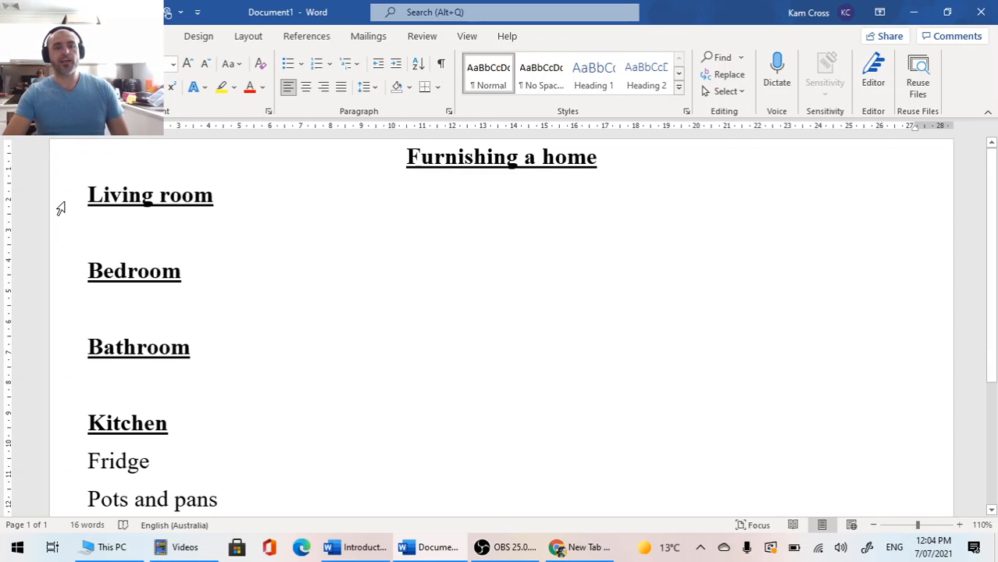
double_click(138, 347)
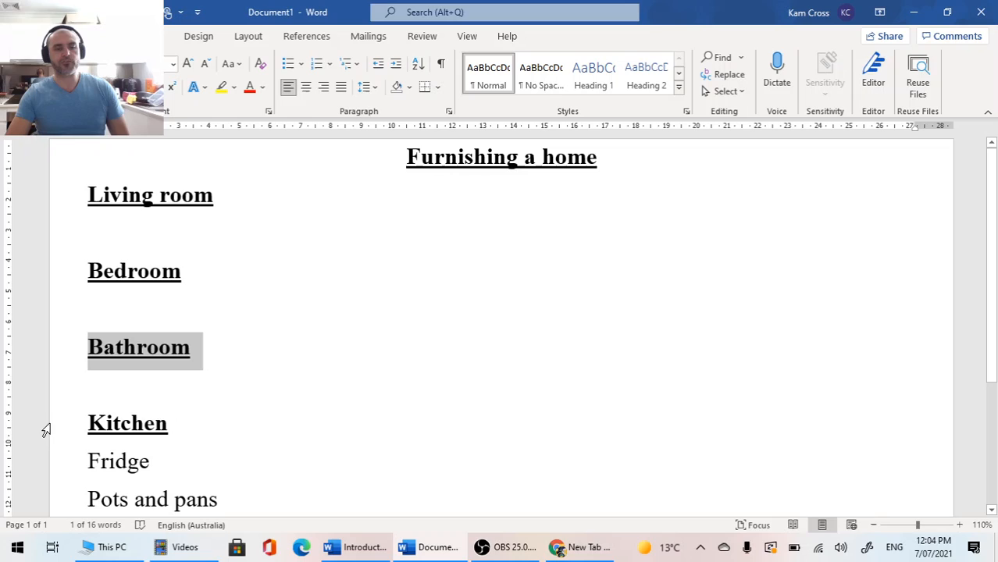
left_click(608, 415)
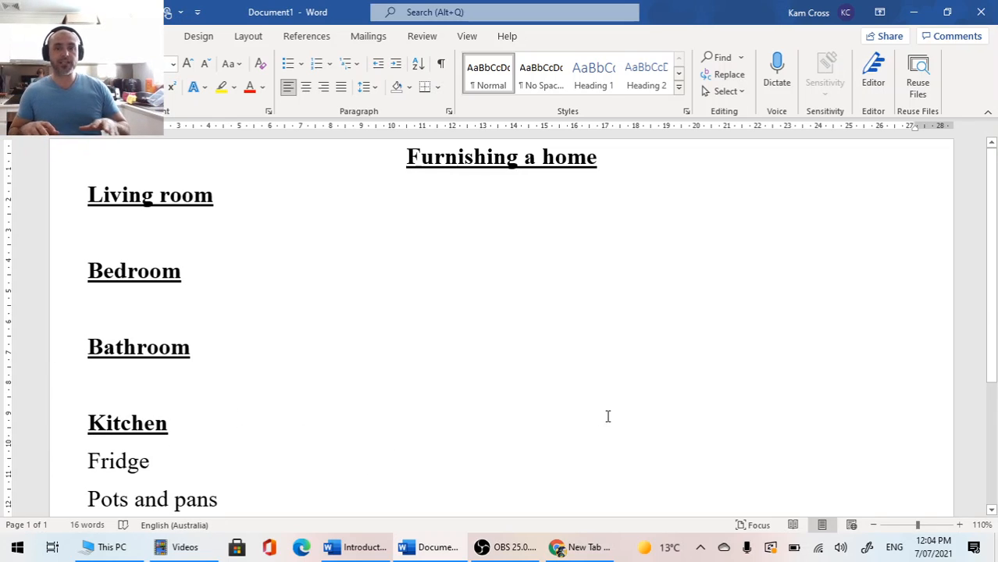
left_click(101, 383)
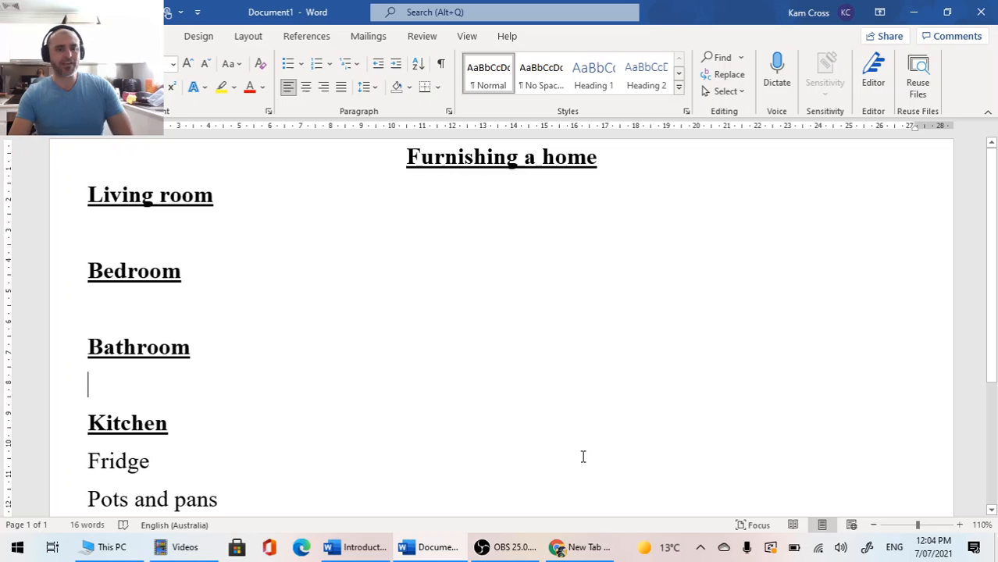
mouse_move(662, 454)
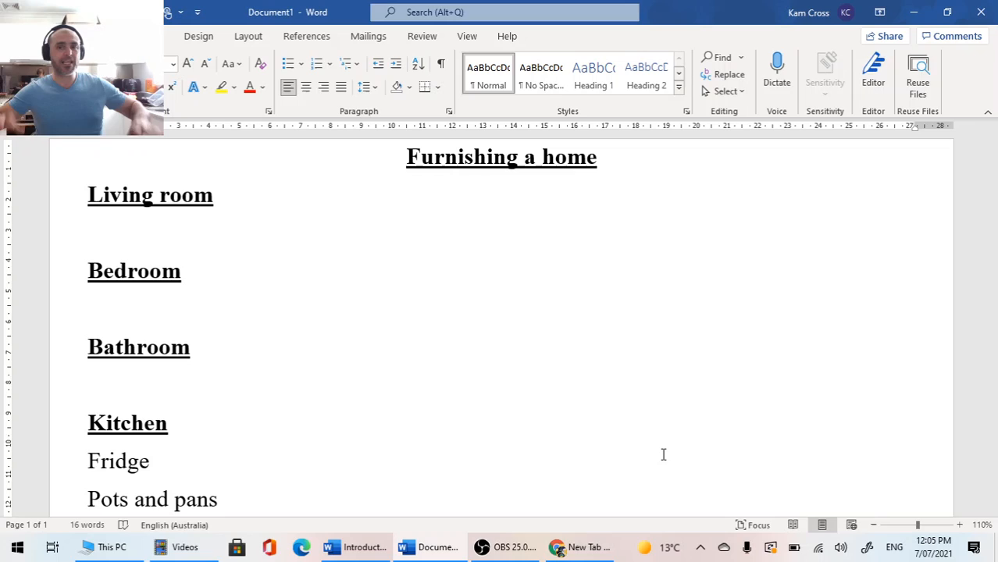
left_click(87, 383)
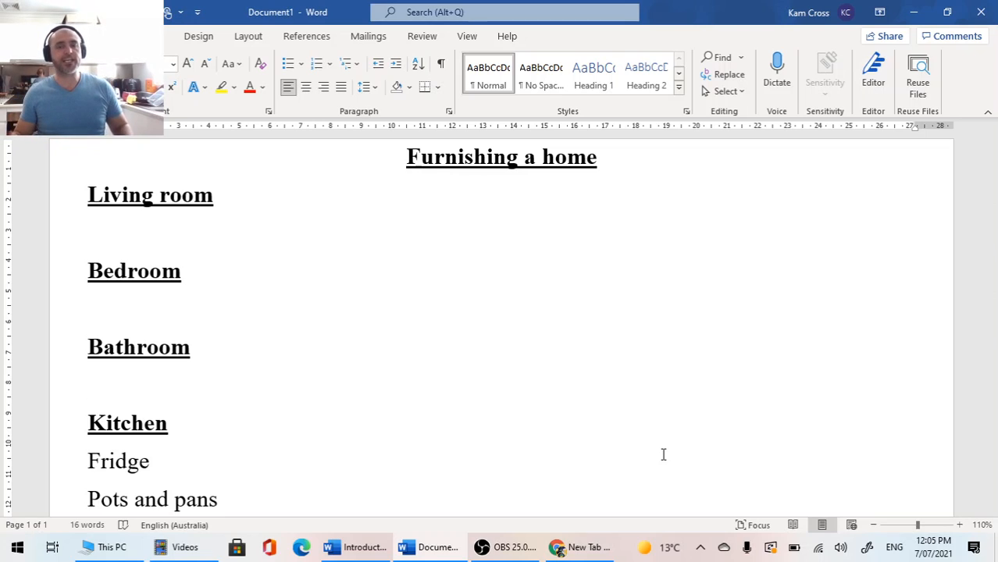
mouse_move(679, 427)
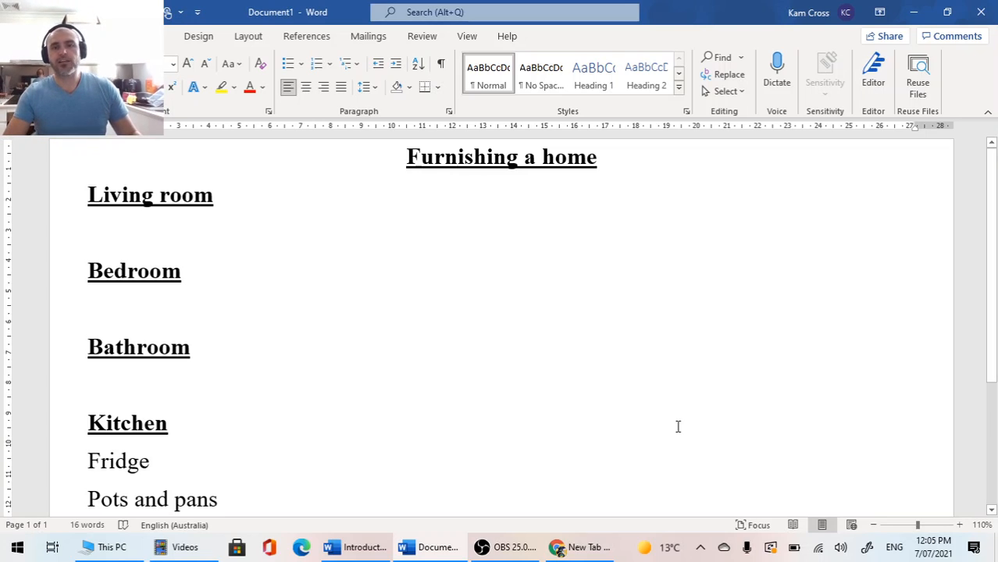